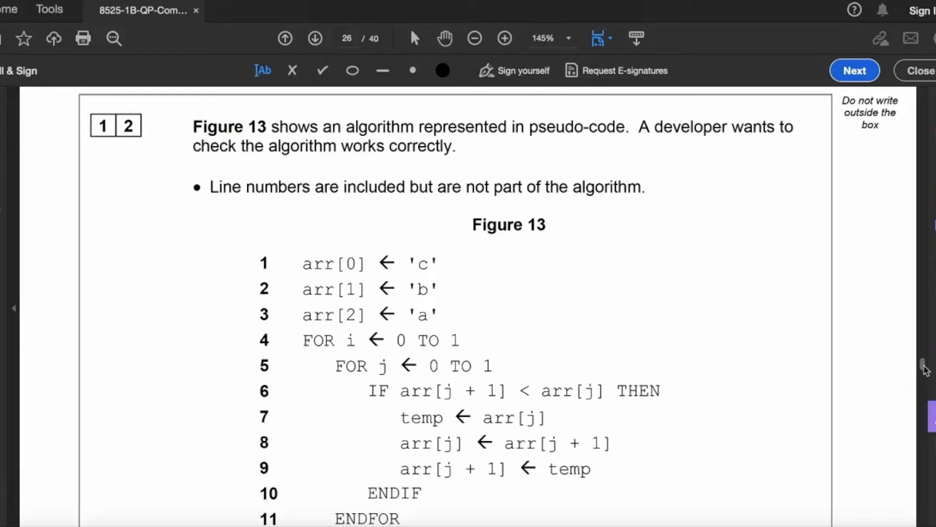
# Step: Fill trace-table cells with c under arr[1], j 1, temp c, then a and c
pyautogui.scroll(-3)
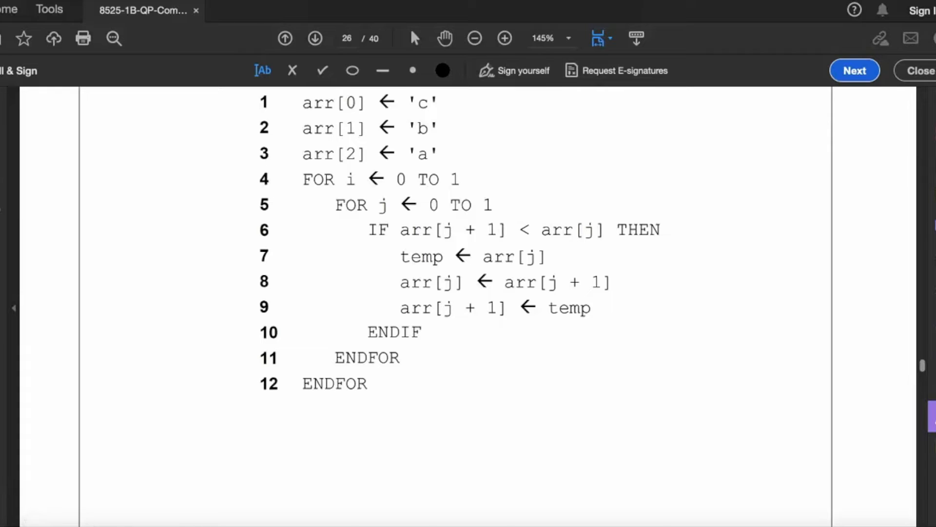
pyautogui.scroll(-3)
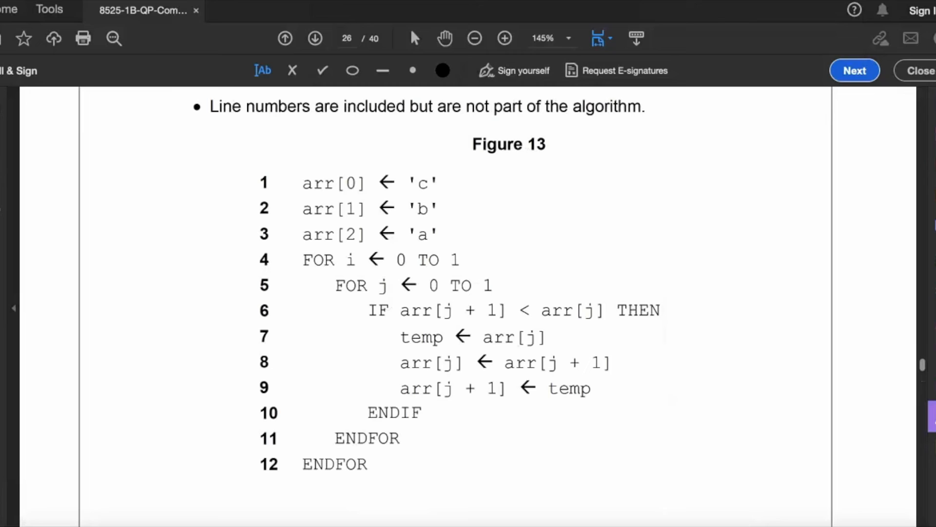
pyautogui.moveTo(456, 365)
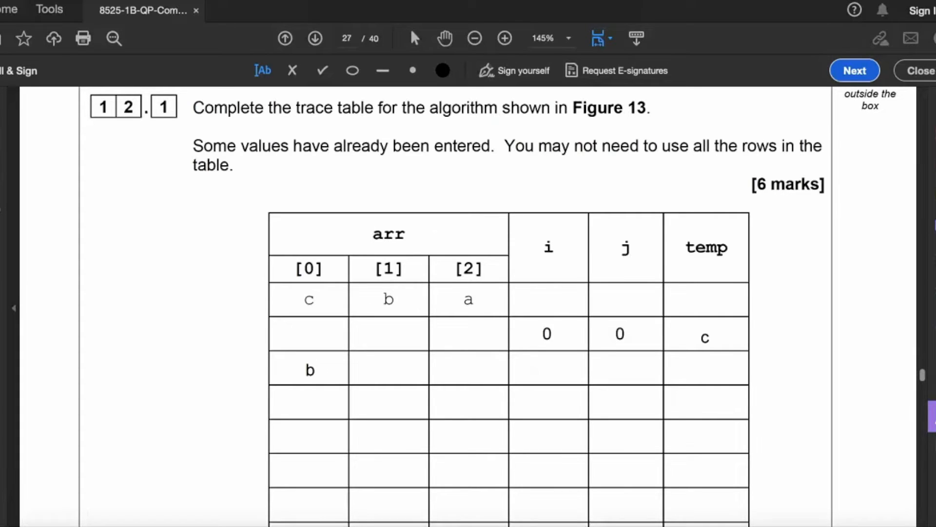
pyautogui.click(374, 303)
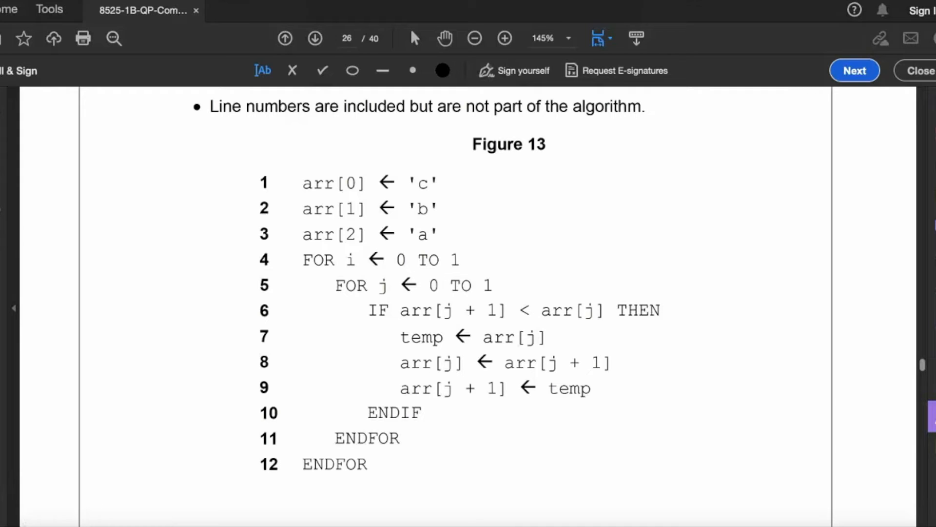
pyautogui.scroll(-3)
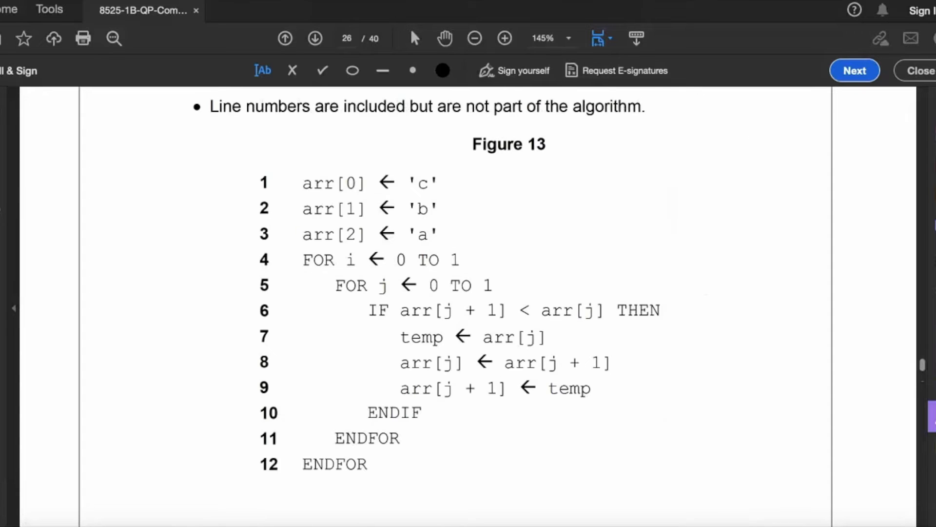
pyautogui.moveTo(434, 347)
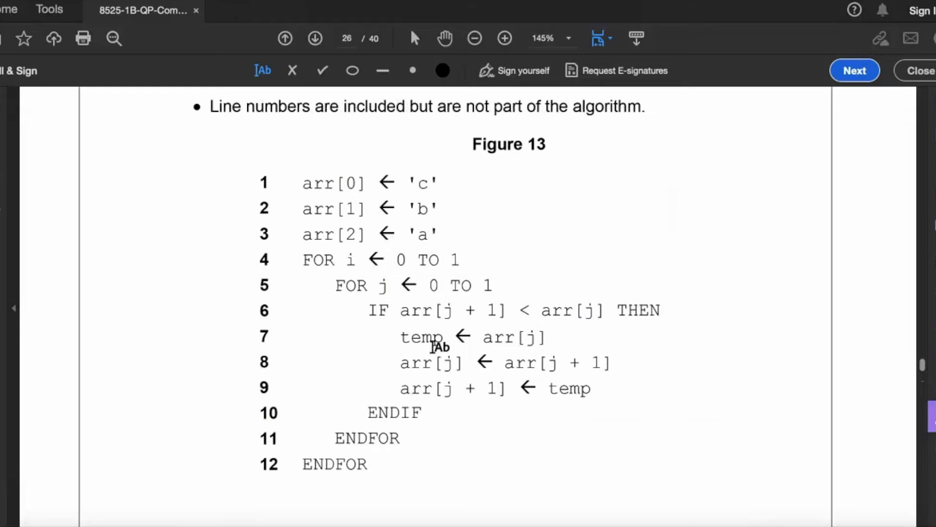
pyautogui.click(315, 37)
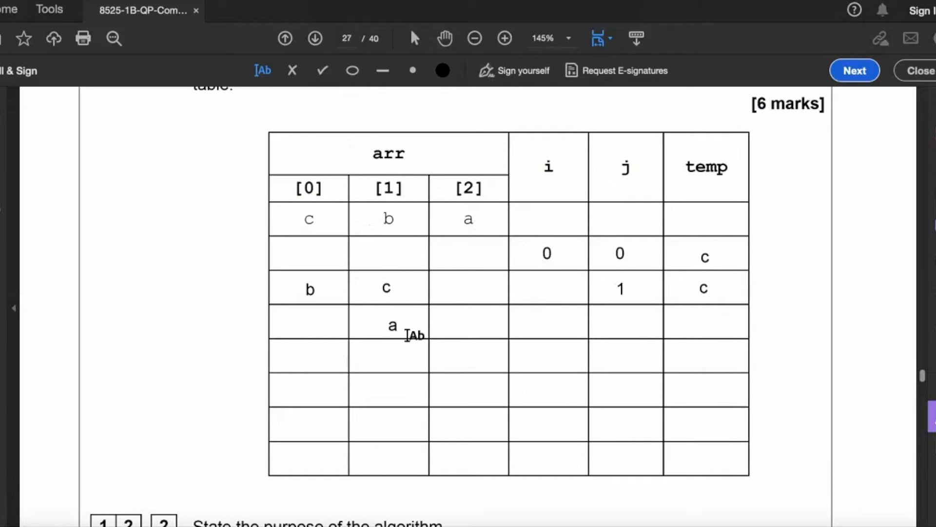
pyautogui.moveTo(414, 335)
pyautogui.write('c')
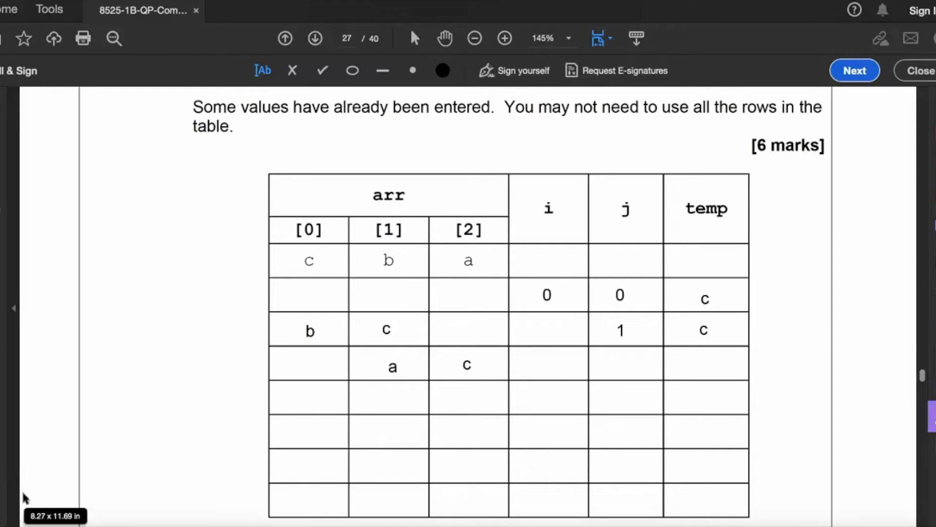
pyautogui.click(284, 37)
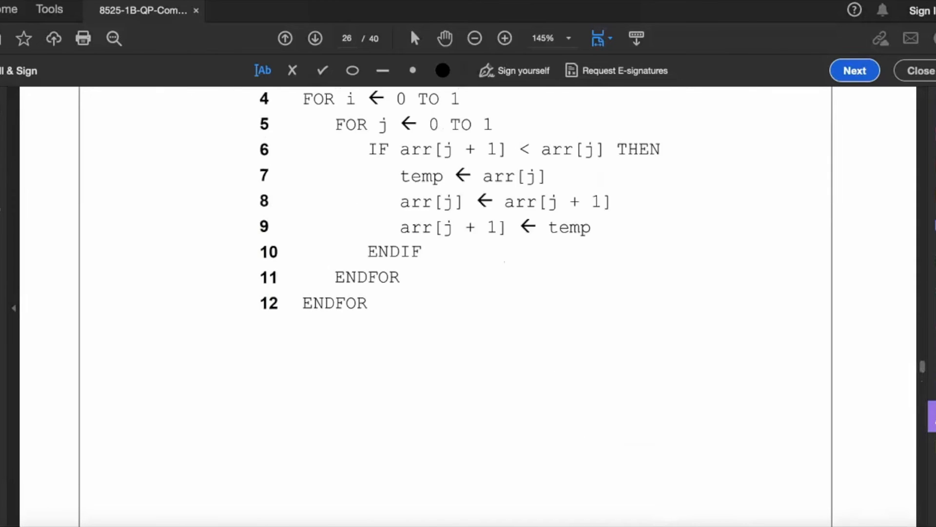
# Step: Enter i 1, j 0, temp b, and a under arr[0] in the trace table
pyautogui.scroll(3)
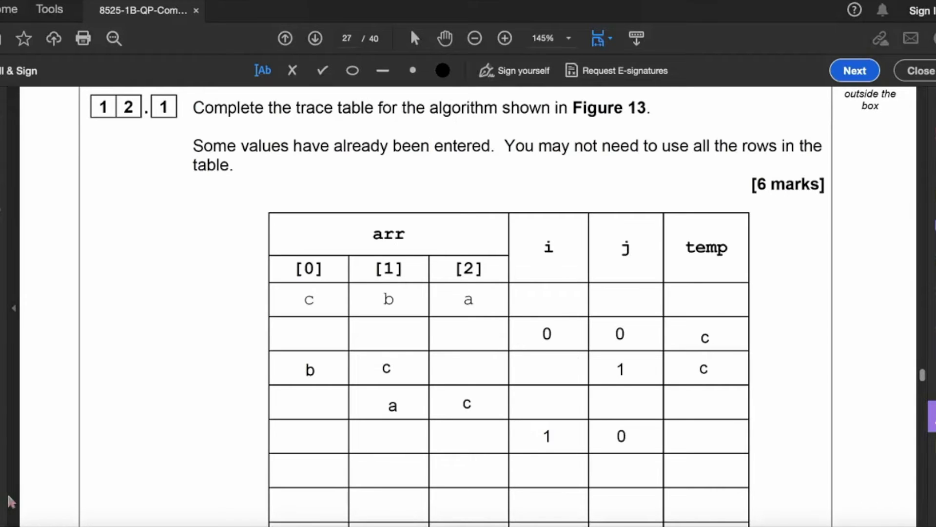
pyautogui.scroll(3)
pyautogui.write('a')
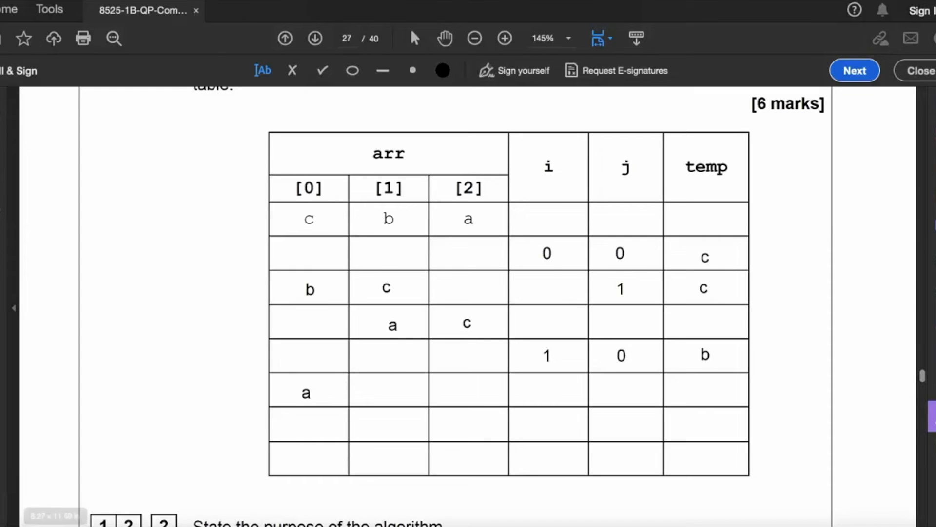
pyautogui.click(285, 38)
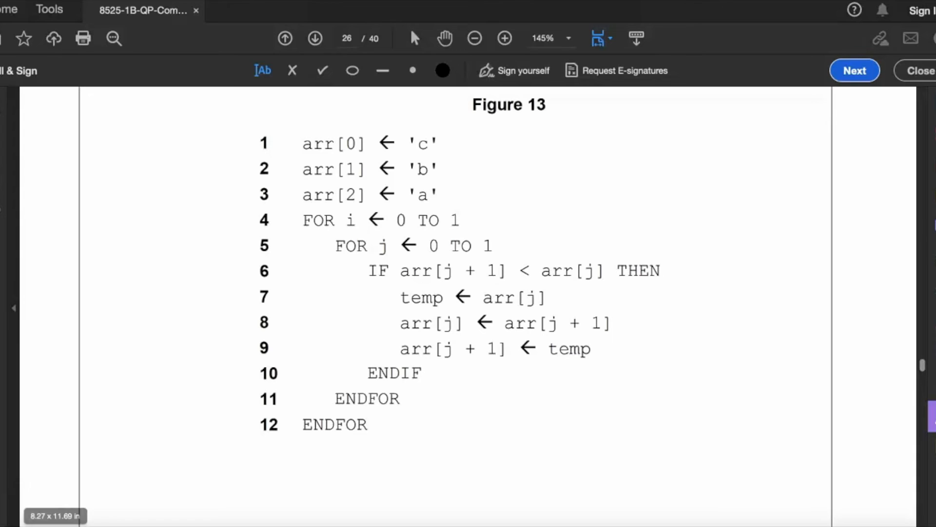
# Step: Scroll to page 28's question on why using 2 in lines 4 and 5 failed
pyautogui.scroll(-3)
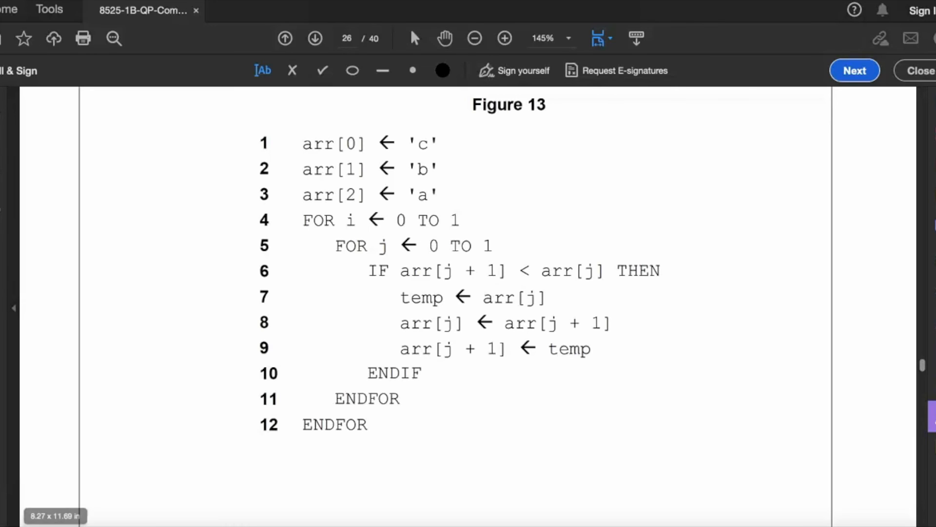
pyautogui.scroll(-3)
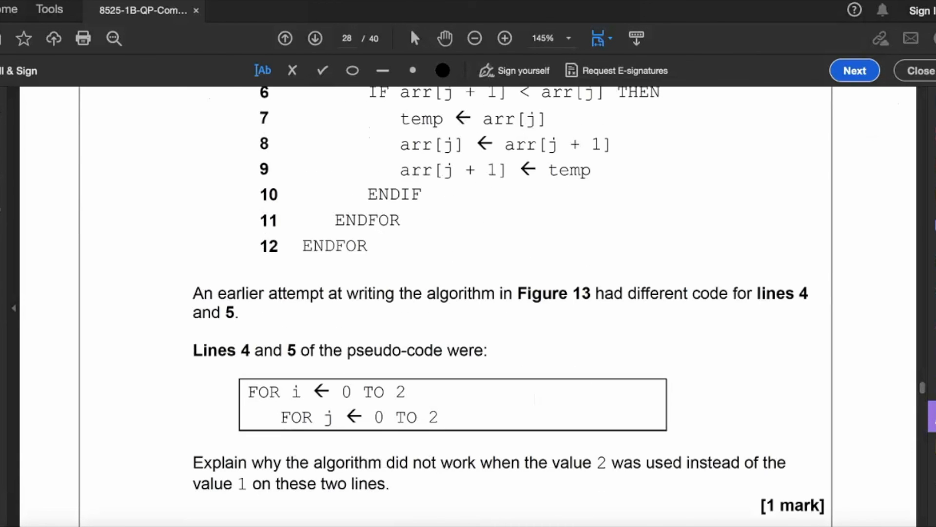
# Step: Scroll to the answer lines and type that a non-existent array element is accessed
pyautogui.scroll(-3)
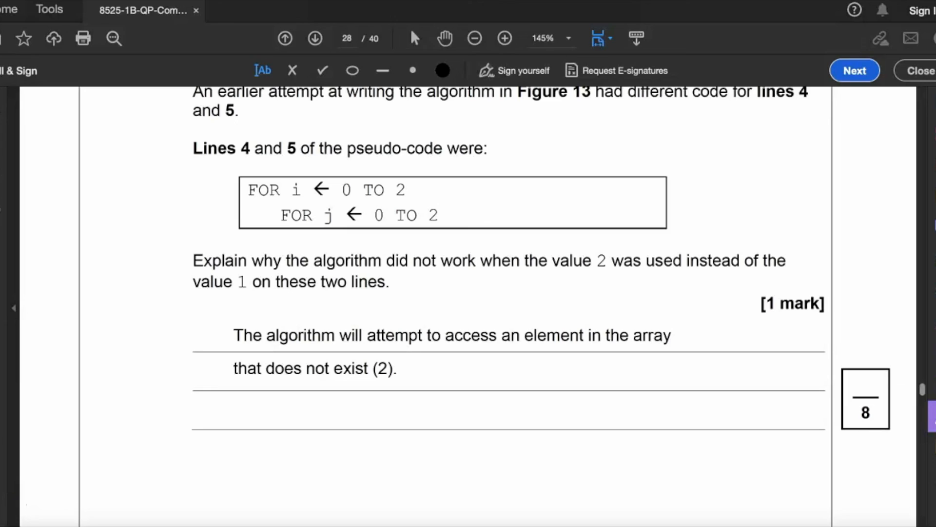
pyautogui.moveTo(635, 468)
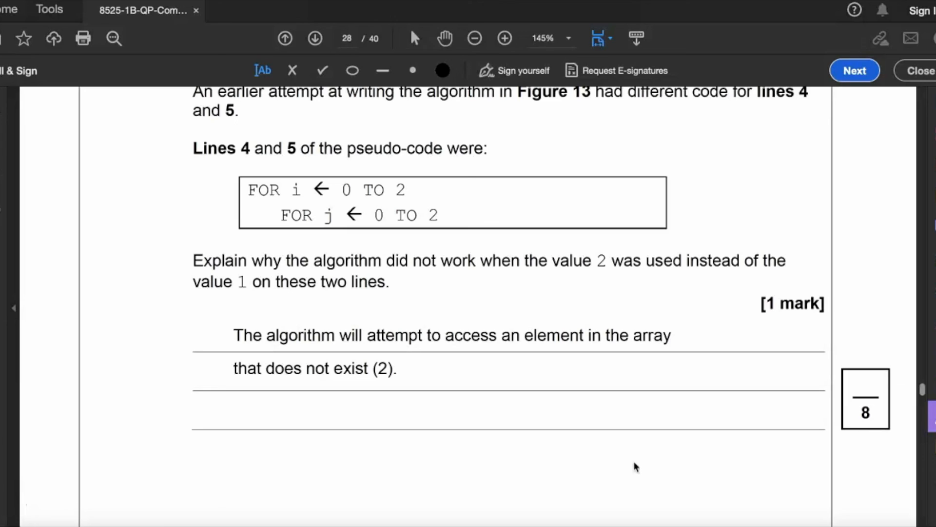